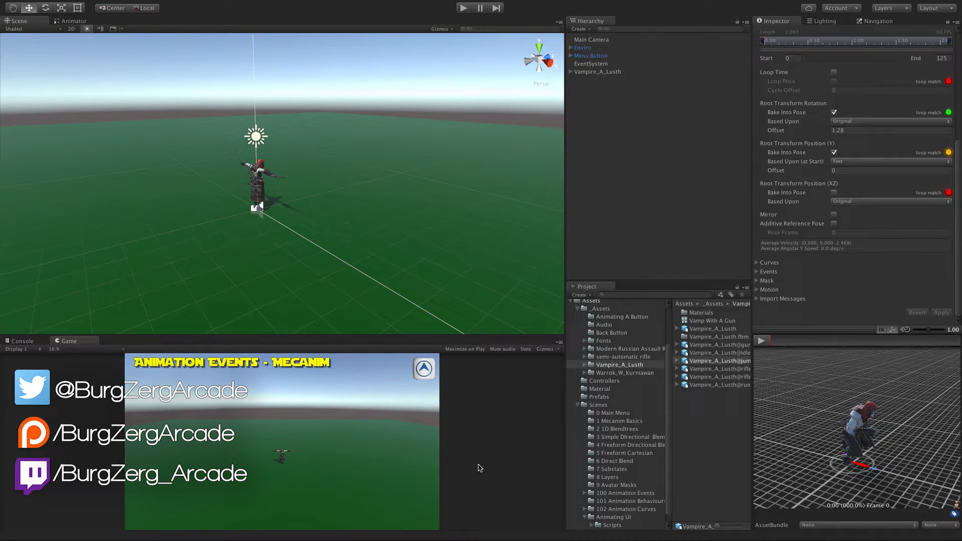
mouse_move(327, 176)
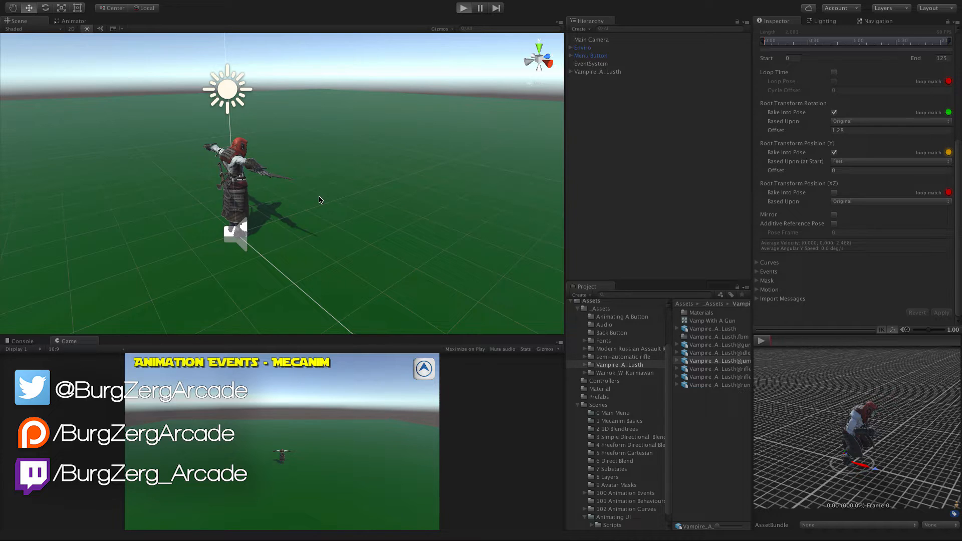
Step: Play-test the jump twice in Unity, then bring up the VampireMovement script's Space-key JumpSound call
click(463, 7)
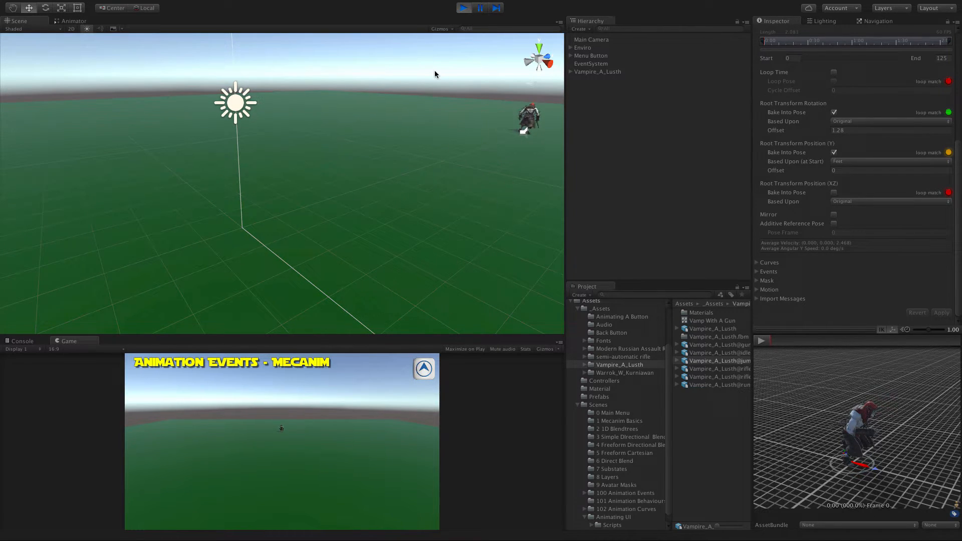
click(462, 7)
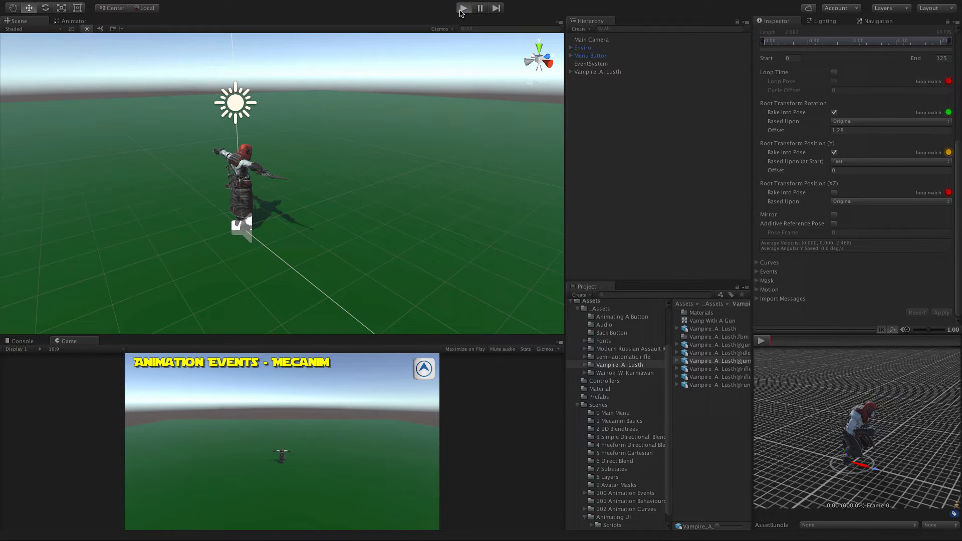
click(463, 8)
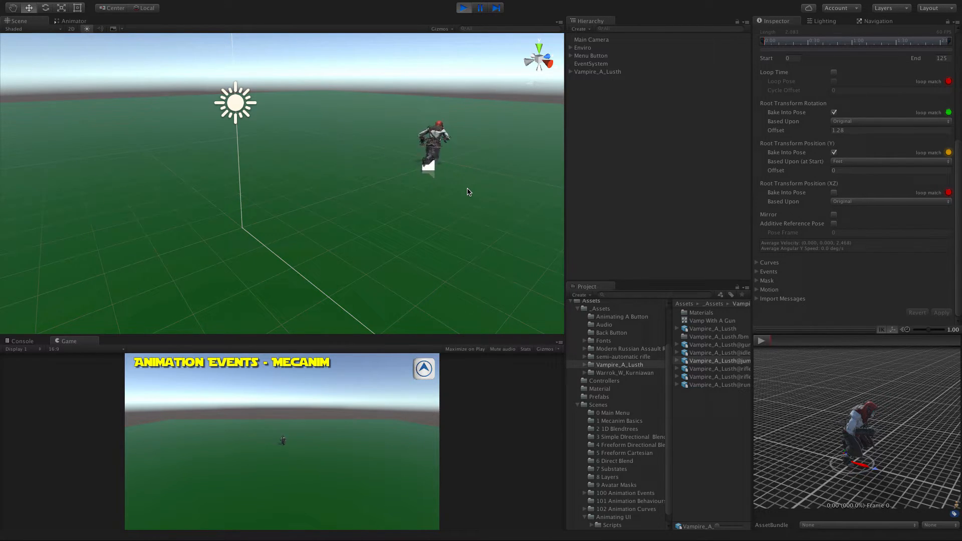
click(463, 7)
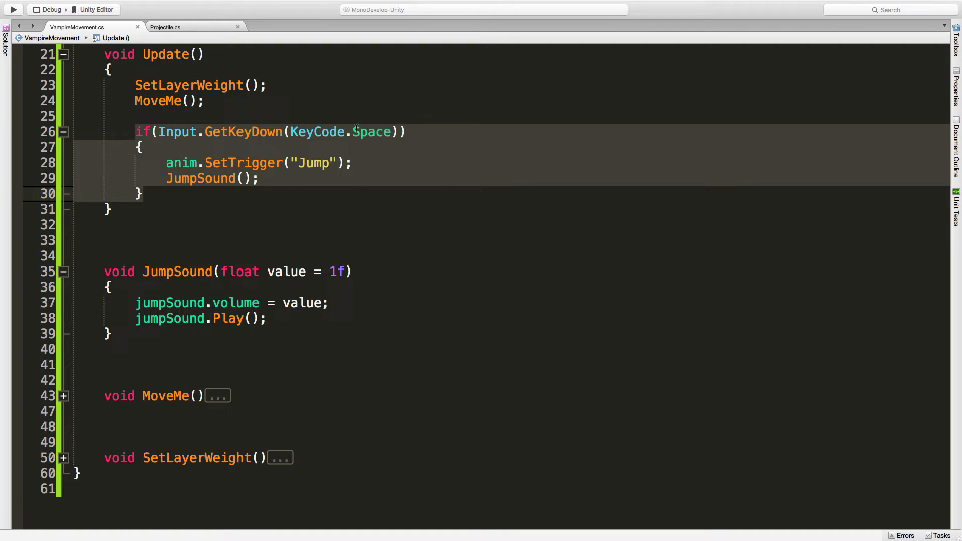
mouse_move(207, 170)
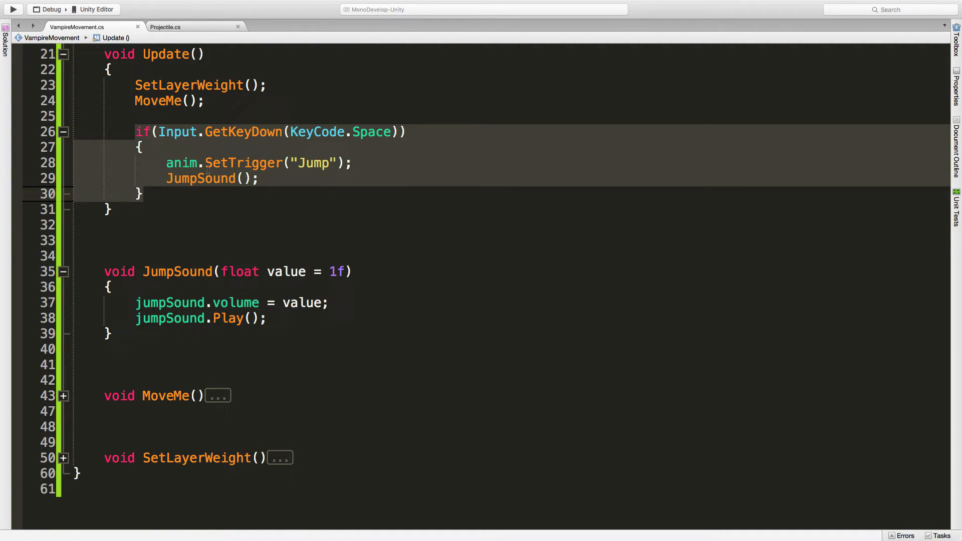
click(261, 179)
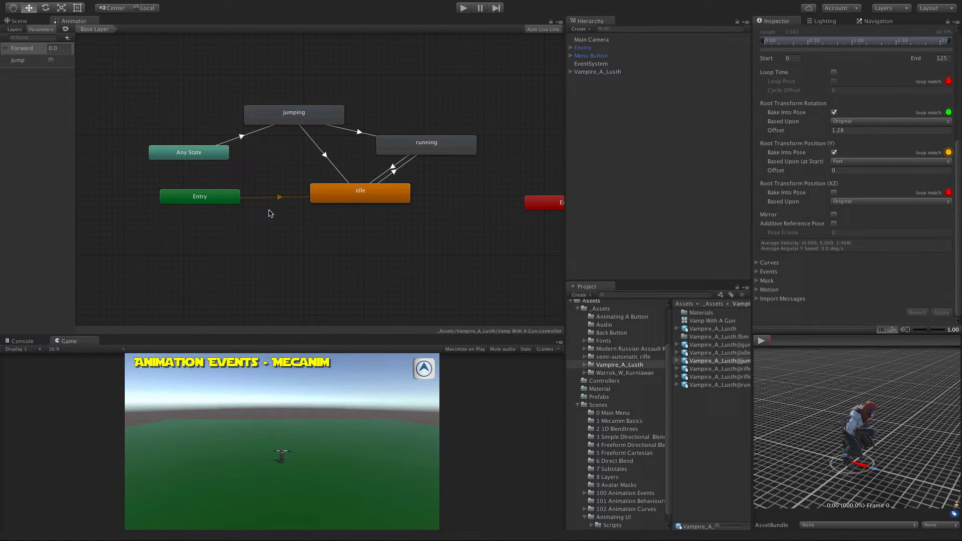
Step: Inspect the idle/running Forward transitions and the Any State to jumping Jump transition
click(359, 191)
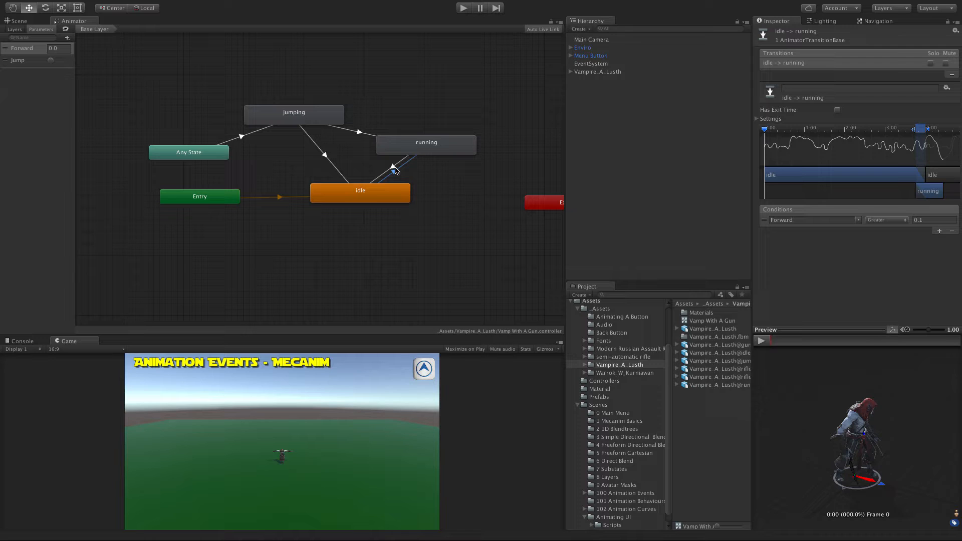
click(396, 166)
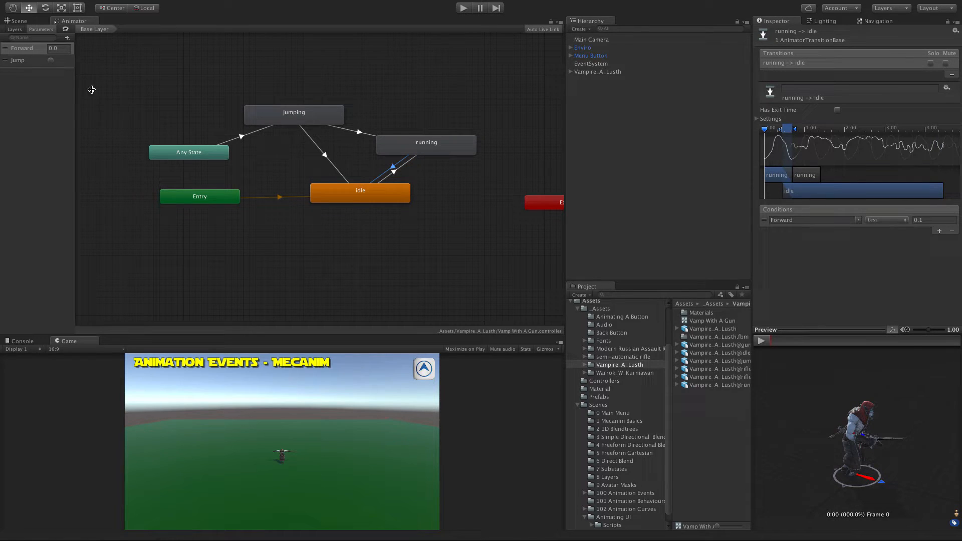
click(188, 152)
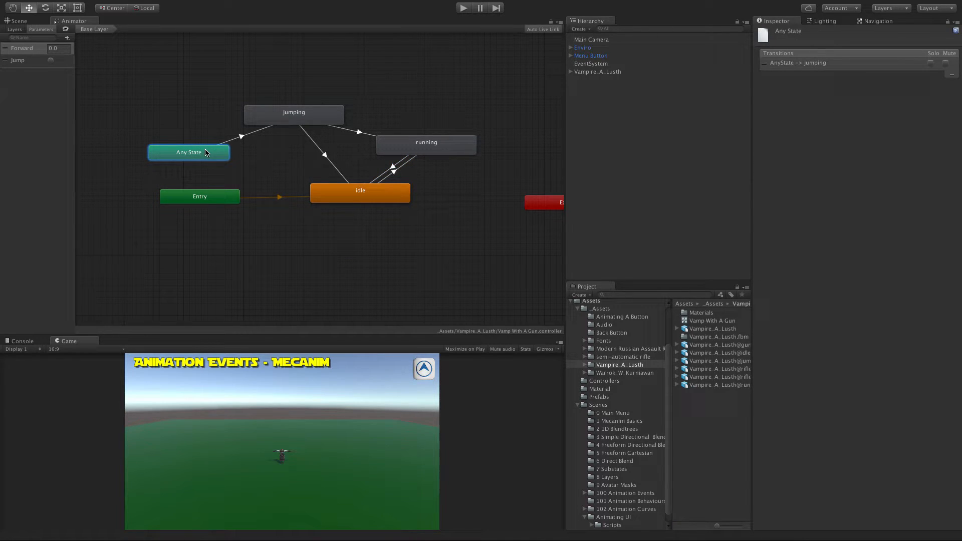
mouse_move(236, 146)
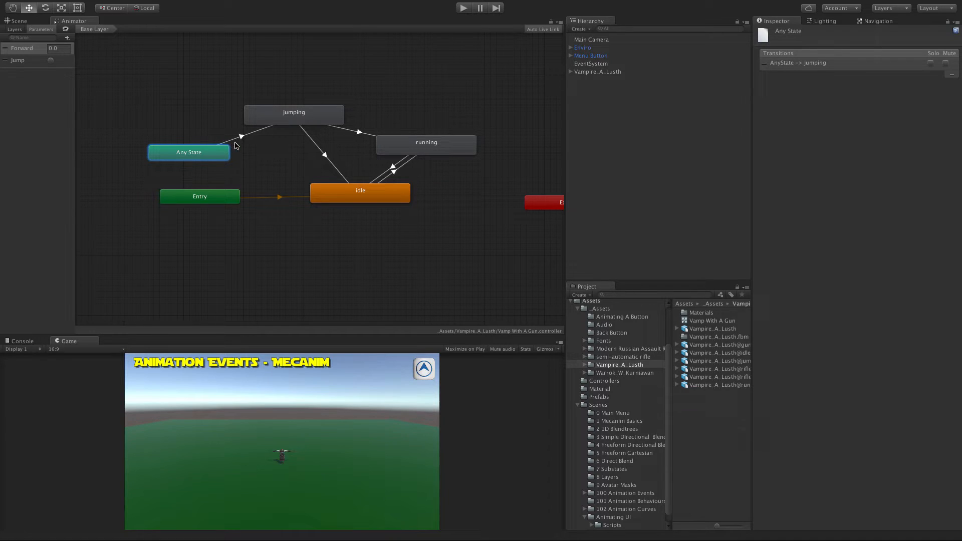
click(246, 134)
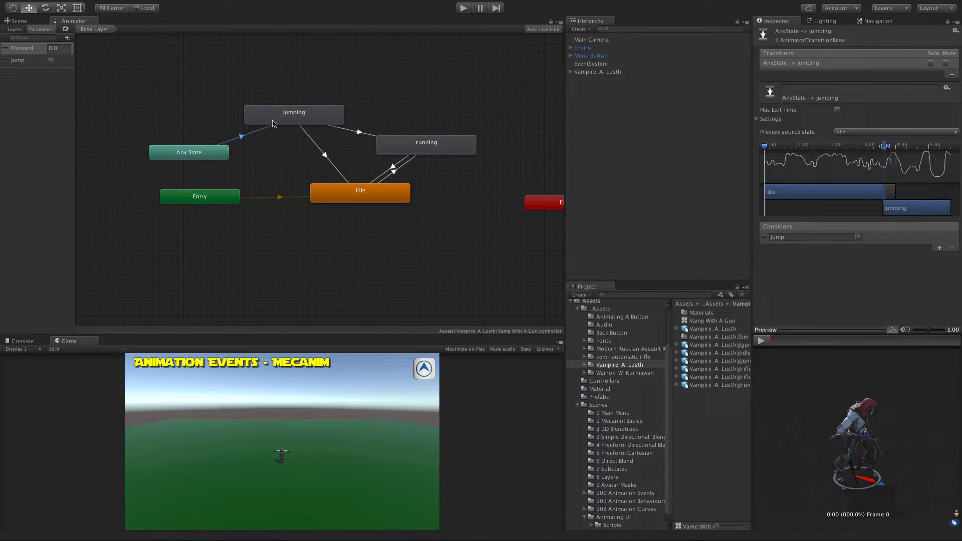
Step: Inspect the jumping-to-idle and jumping-to-running transitions and select the jumping state
click(294, 114)
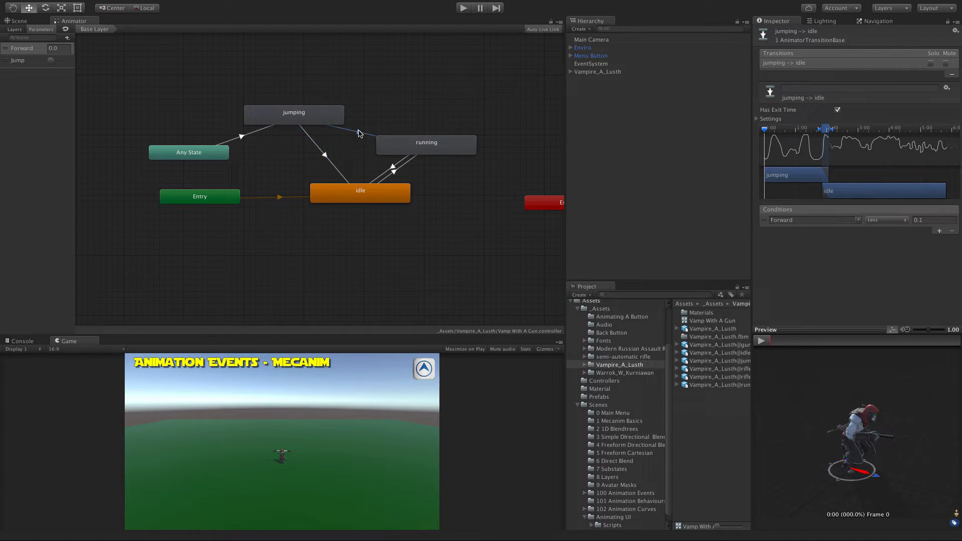
click(360, 133)
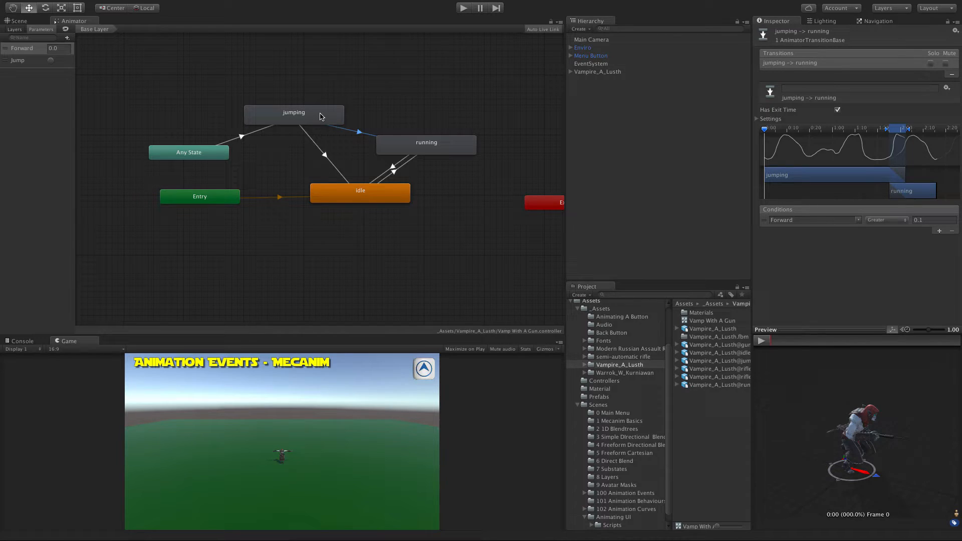
click(294, 112)
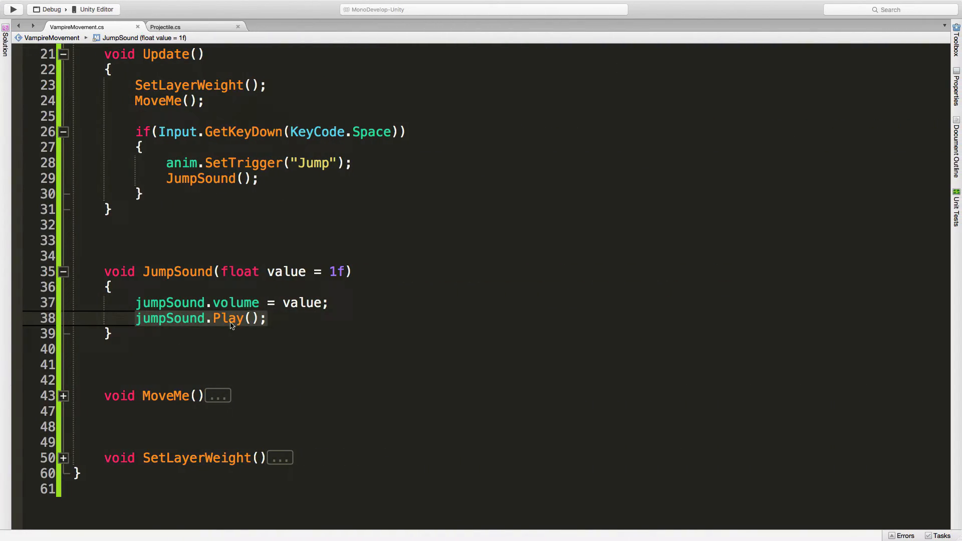
mouse_move(248, 193)
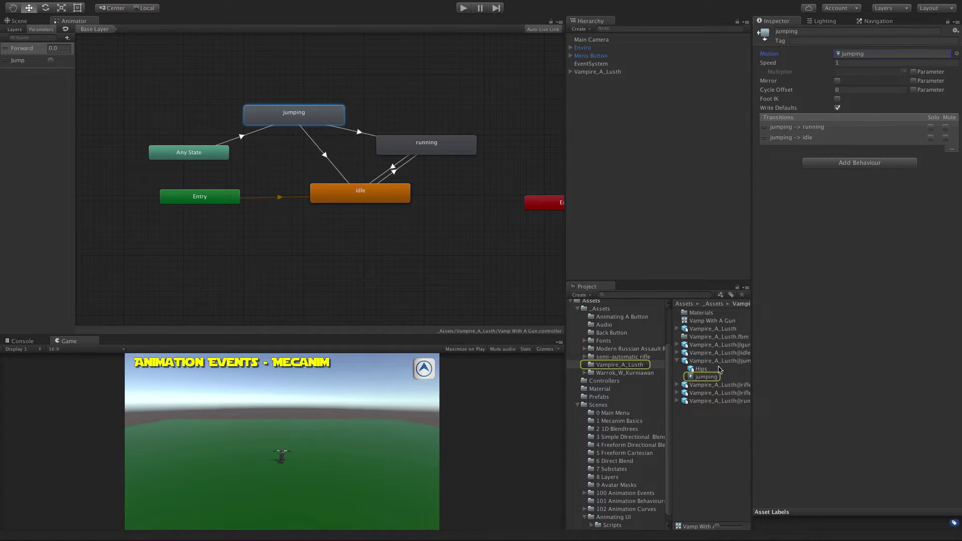
Step: Show the Vampire jump clip's Animations import settings with the Events section expanded
click(716, 361)
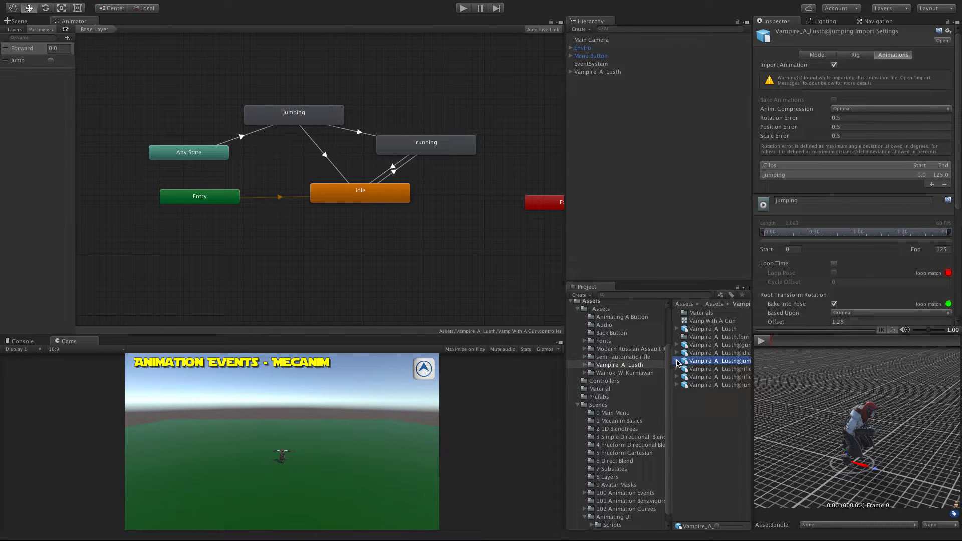
scroll(down, 3)
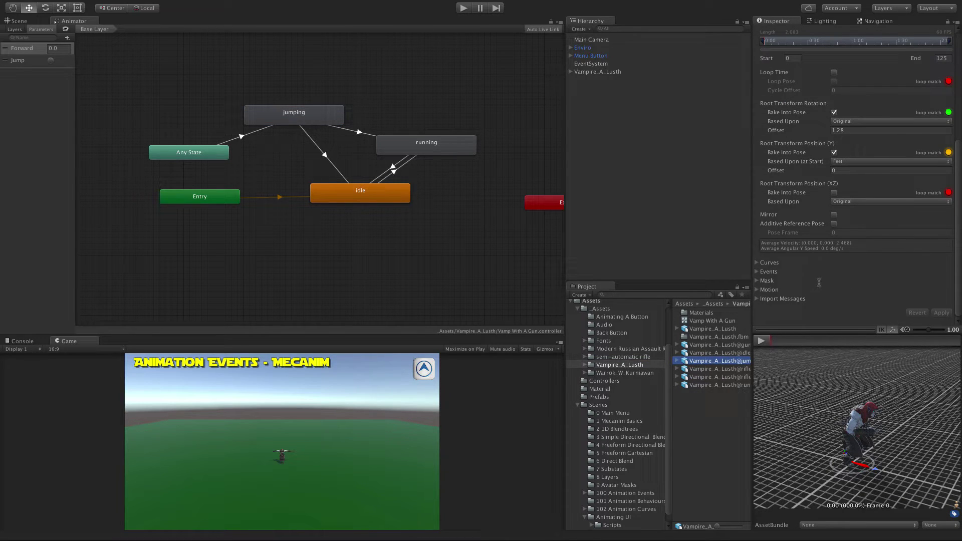
click(759, 272)
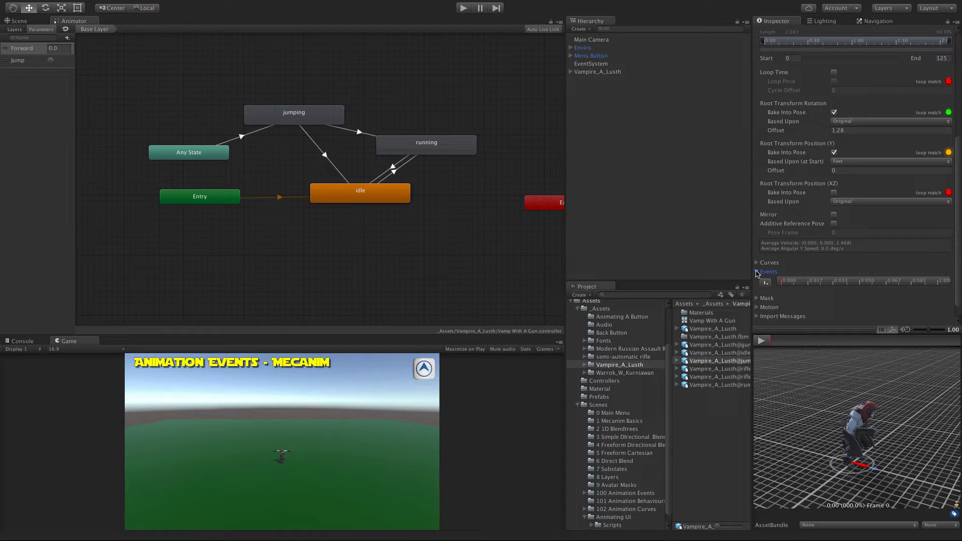
click(758, 272)
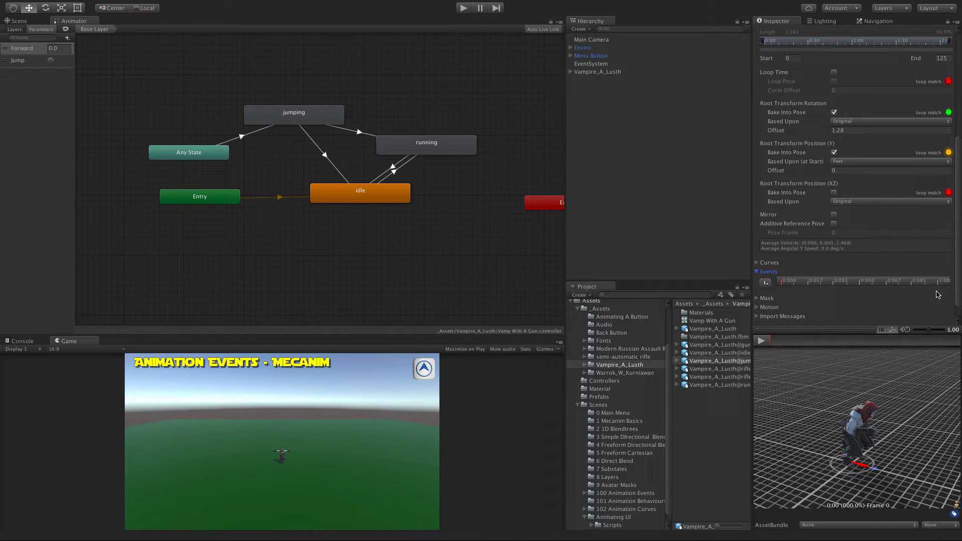
click(768, 272)
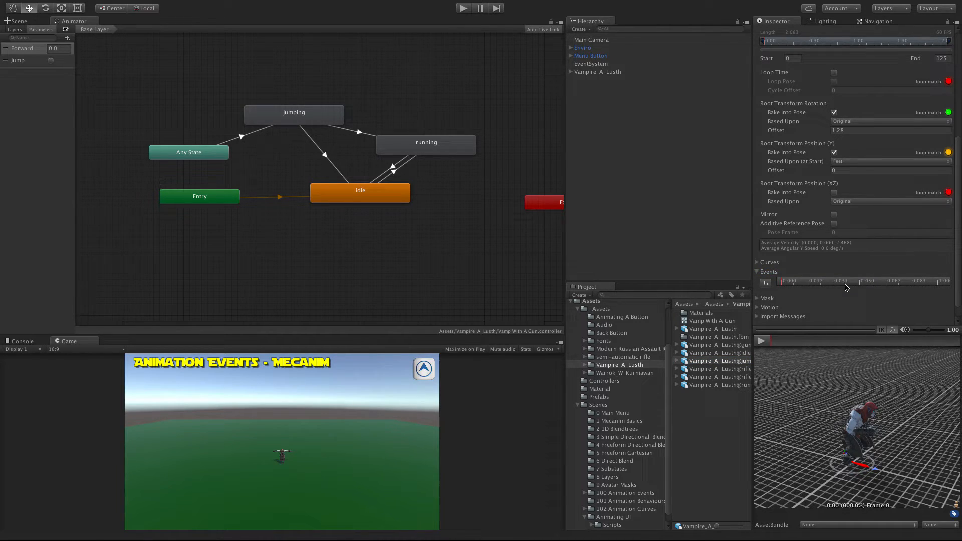
mouse_move(770, 344)
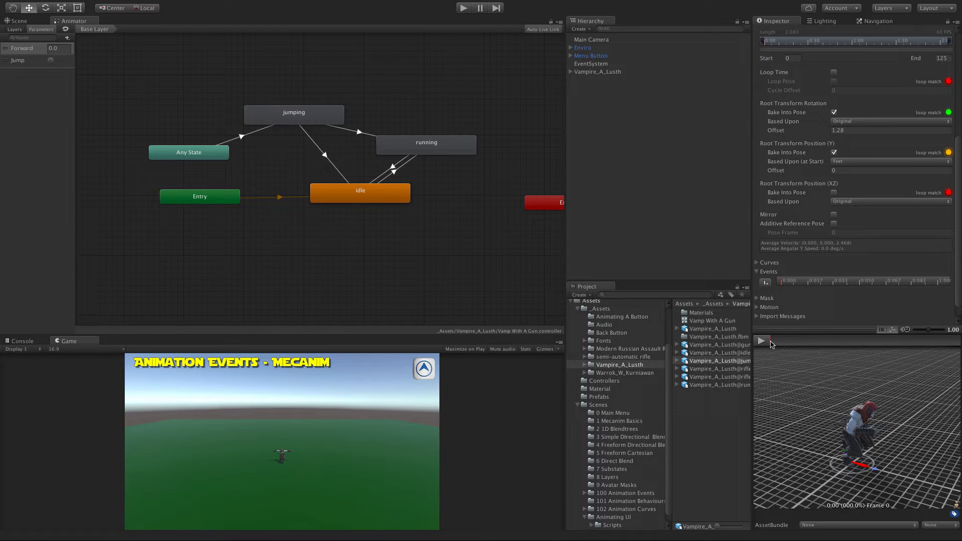
Step: Preview the jumping clip and scrub it to frame 29
click(763, 340)
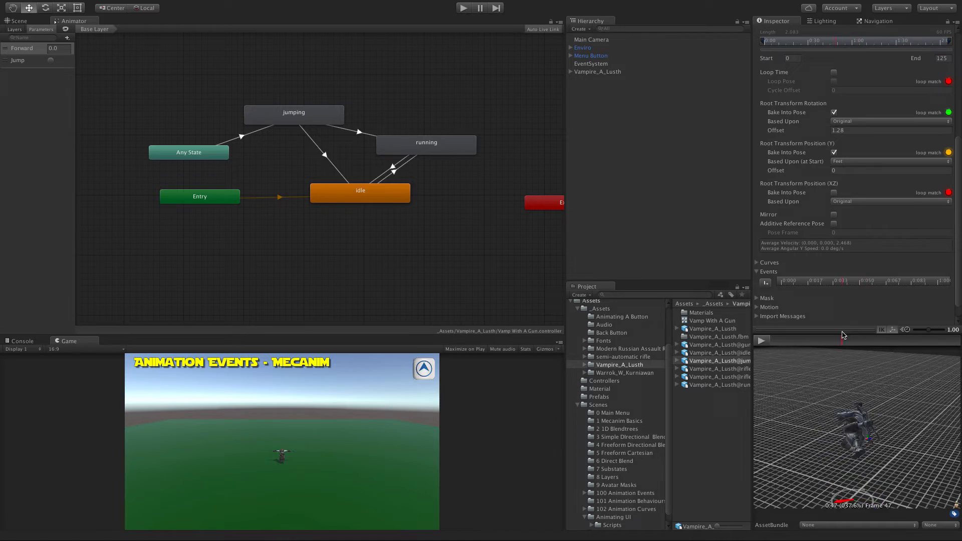
click(809, 341)
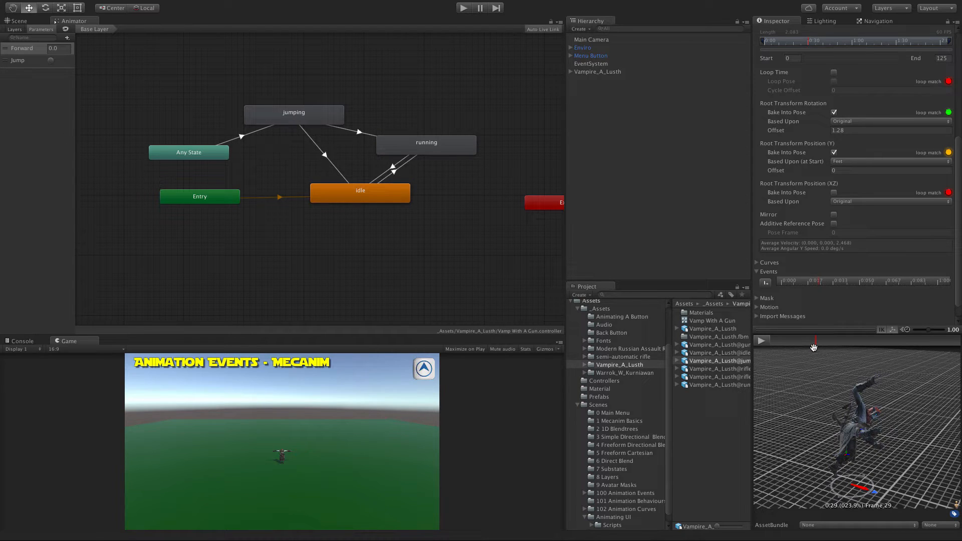
mouse_move(800, 298)
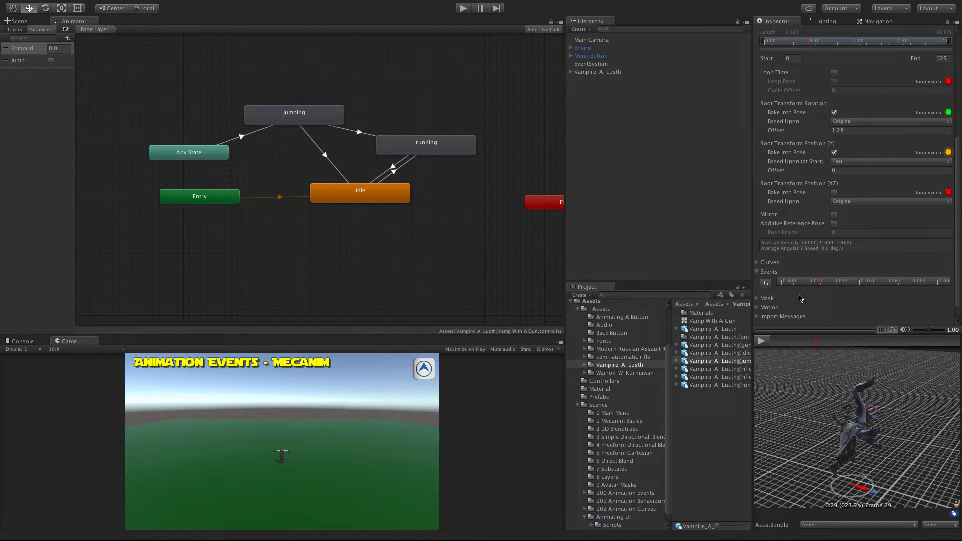
mouse_move(765, 283)
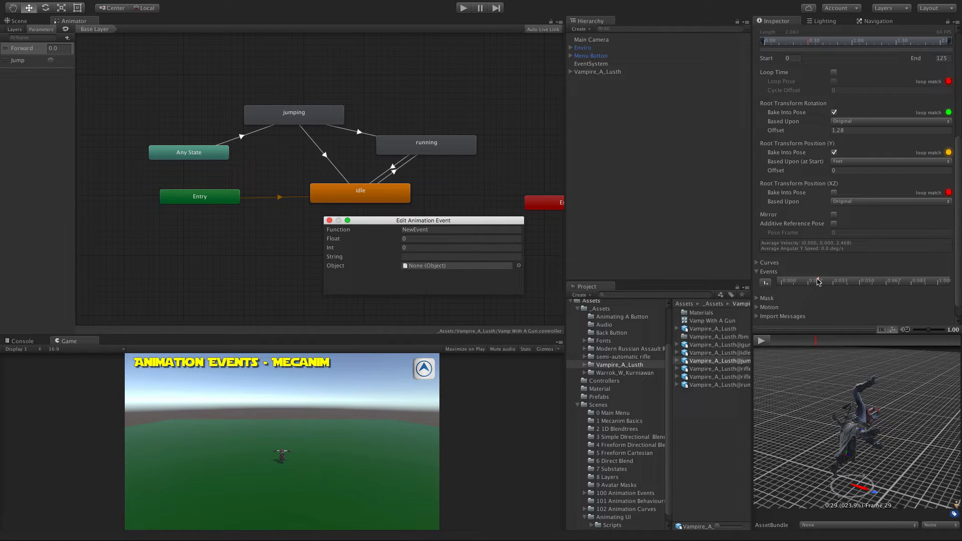
mouse_move(816, 281)
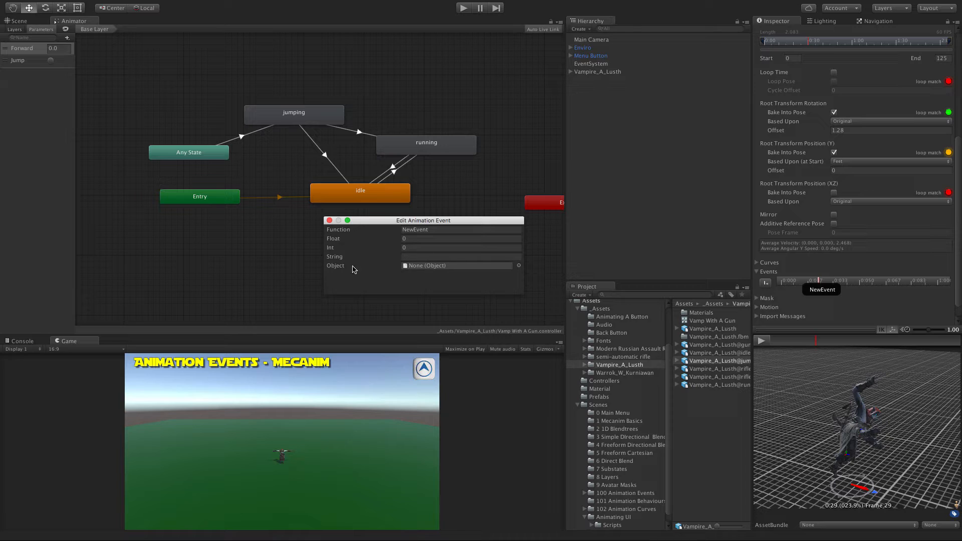
mouse_move(485, 268)
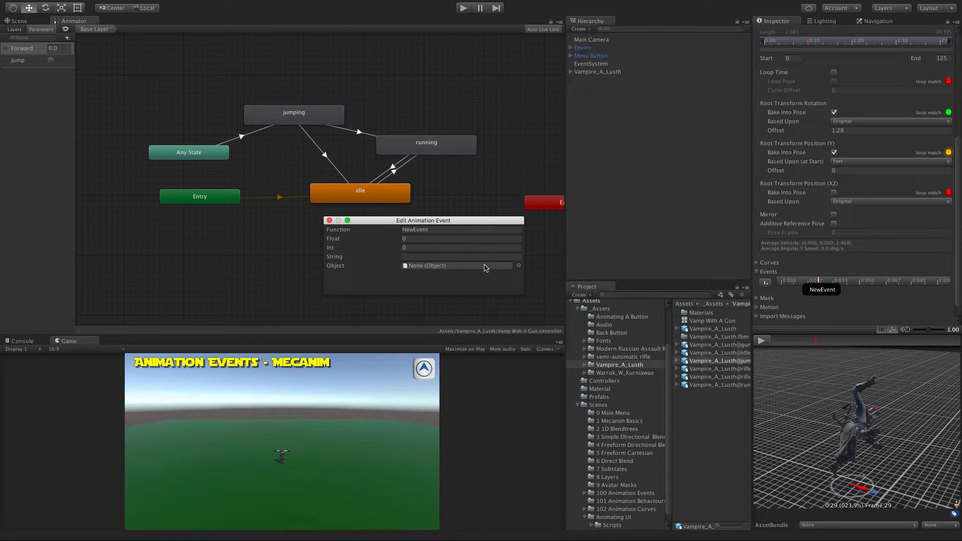
Step: Assign VampireMovement as the frame-29 event's object and start entering JumpSound as its function
click(518, 265)
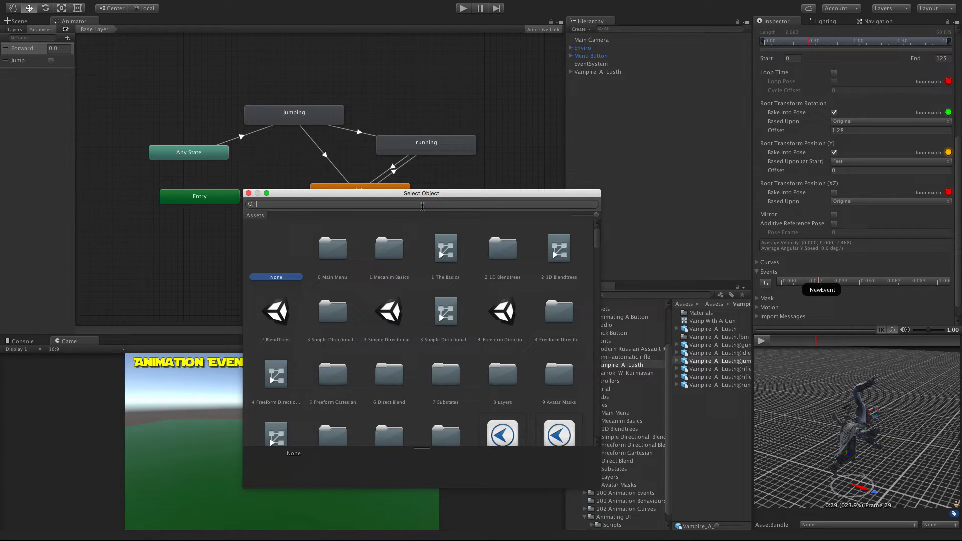
text(vampireM)
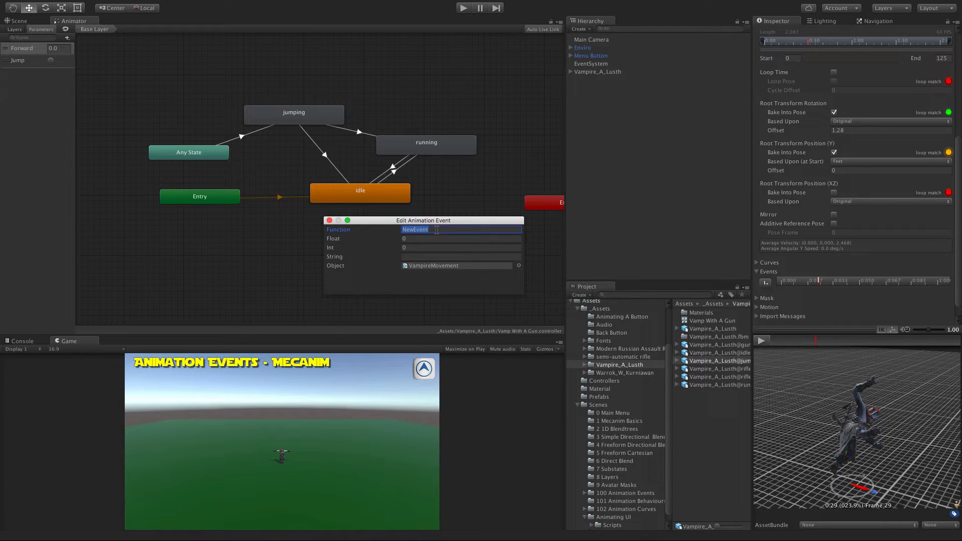
text(JumpSou)
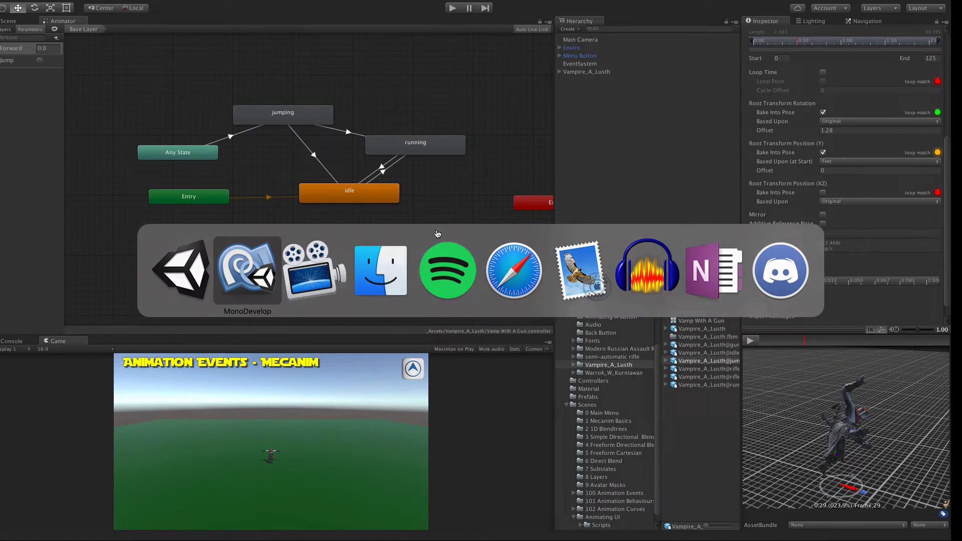
Step: Confirm JumpSound as the event's function and close the Edit Animation Event dialog
click(247, 269)
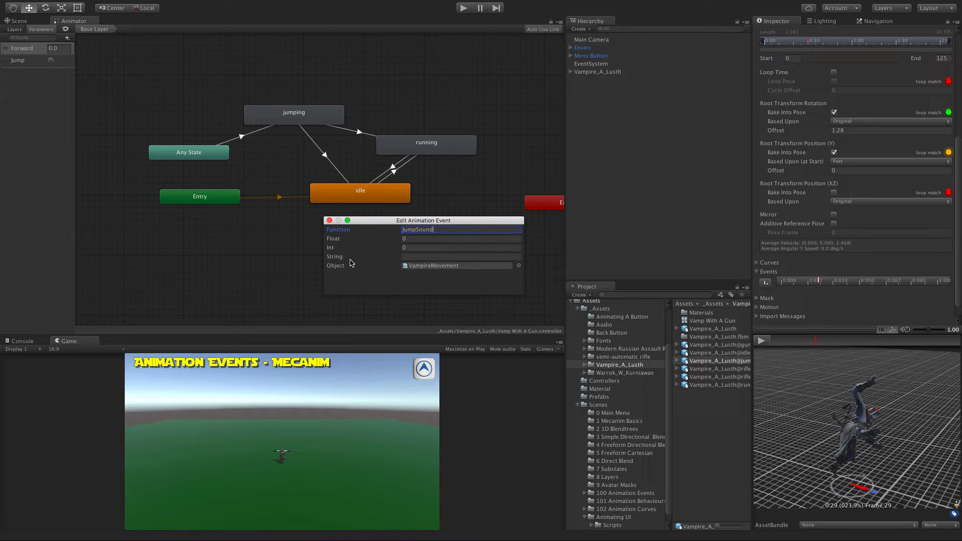
mouse_move(350, 264)
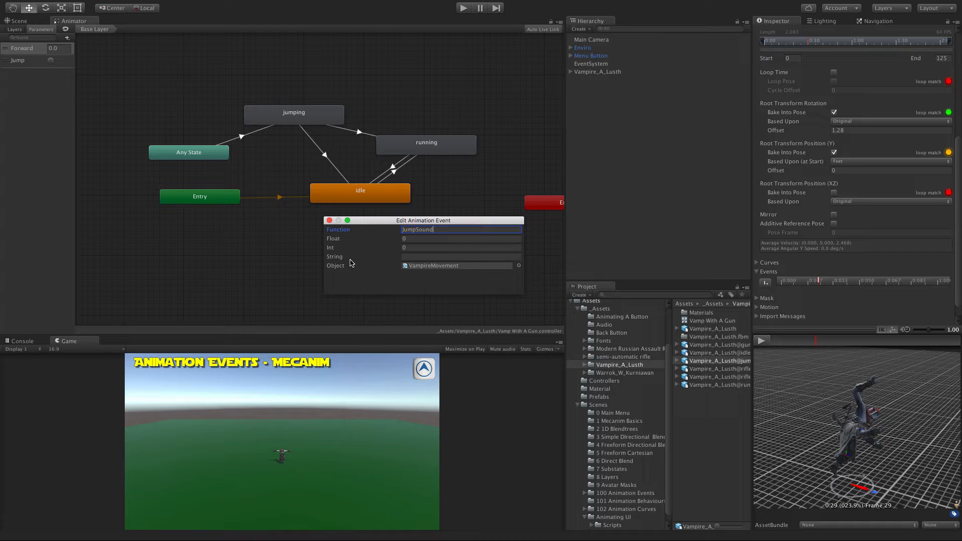
click(460, 238)
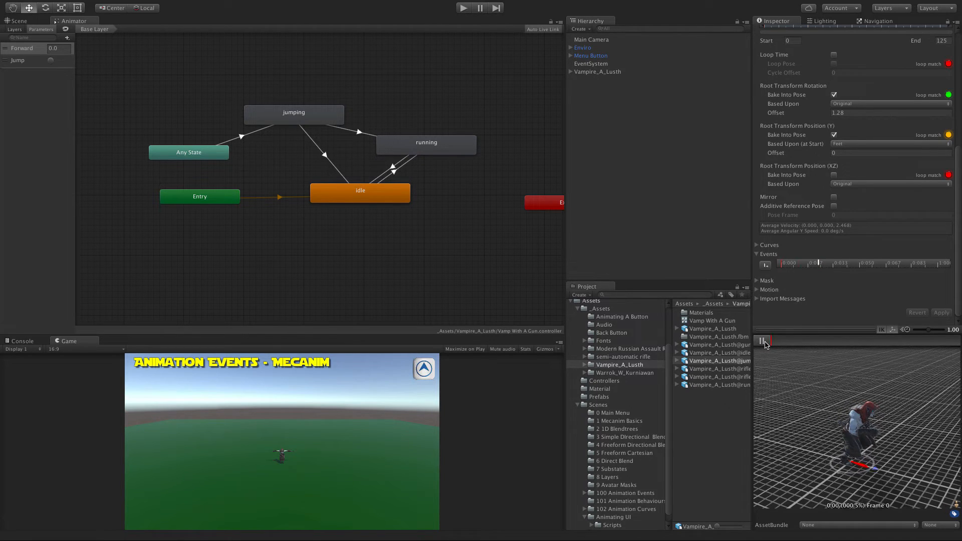
click(763, 341)
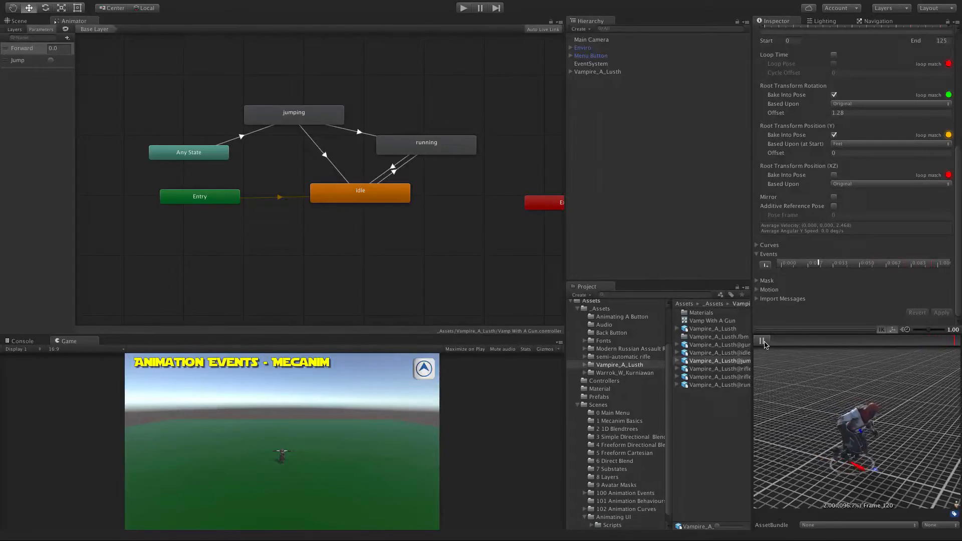
click(763, 341)
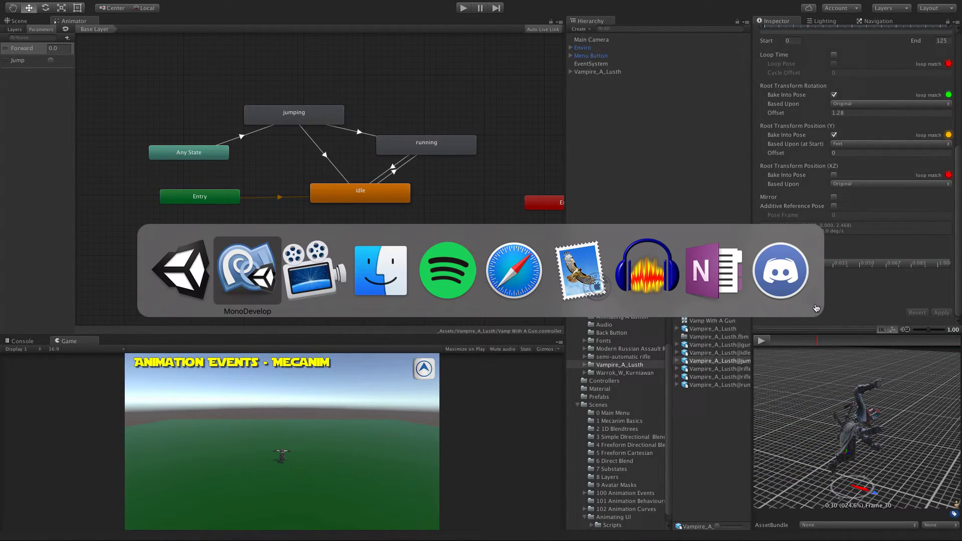
Step: Add Debug.Log(value); inside the JumpSound method and save the script
click(248, 270)
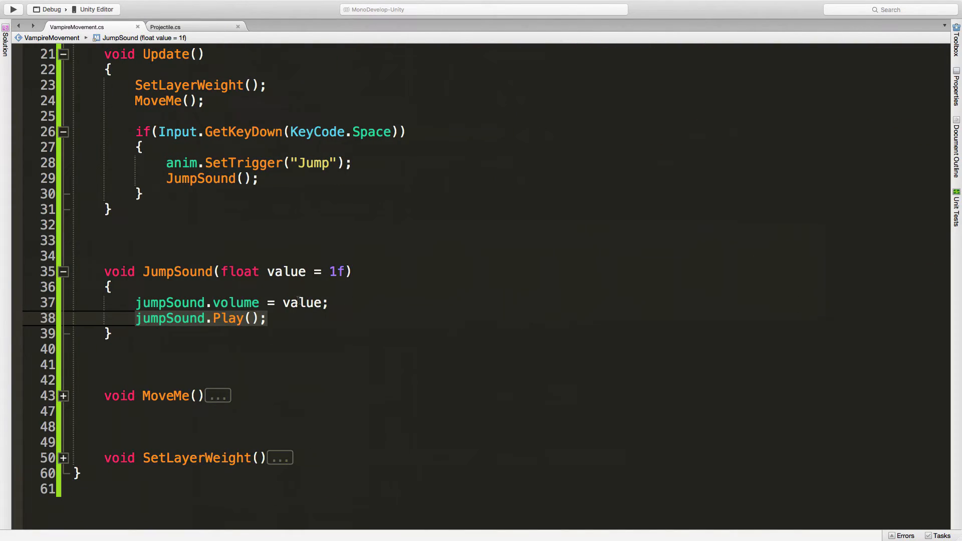
text(D)
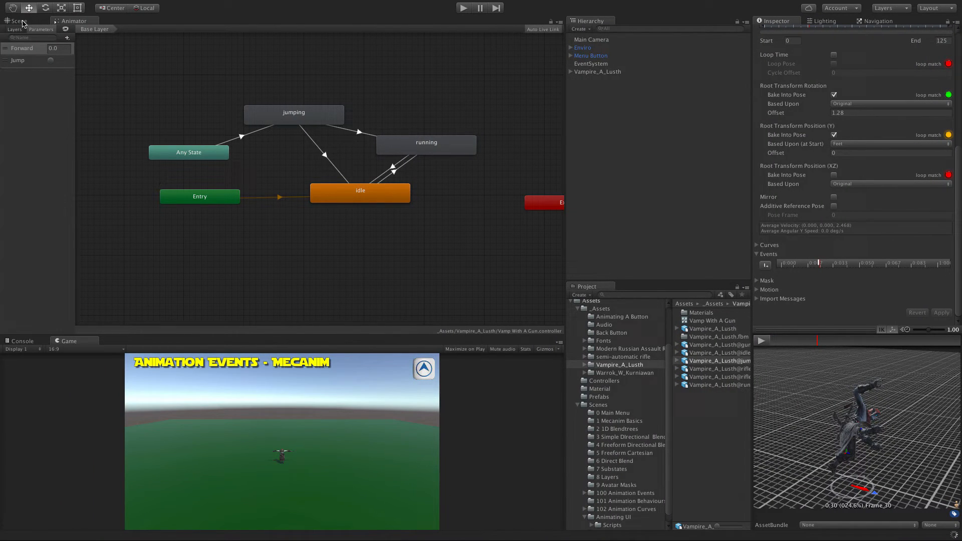
click(17, 20)
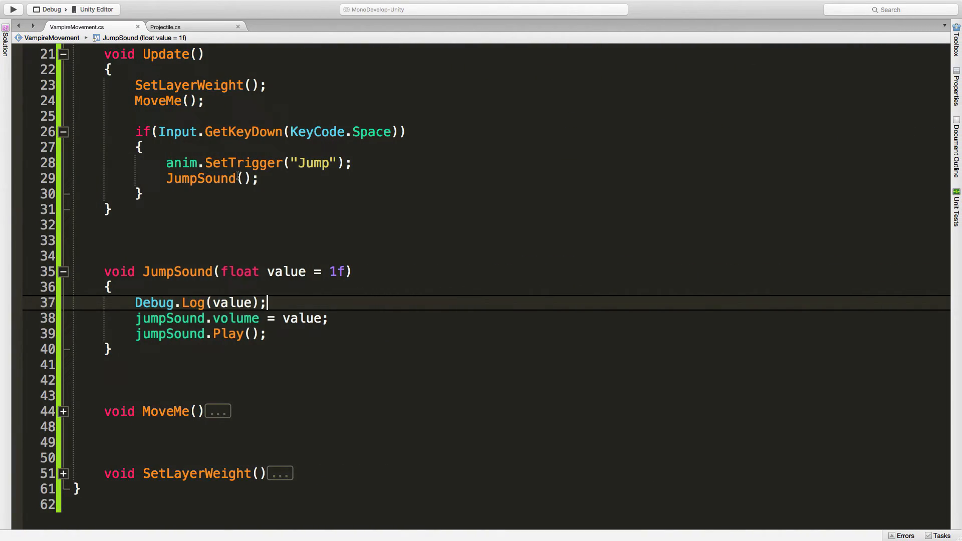
Step: Comment out the direct JumpSound(); call in Update's Space-key block
click(272, 179)
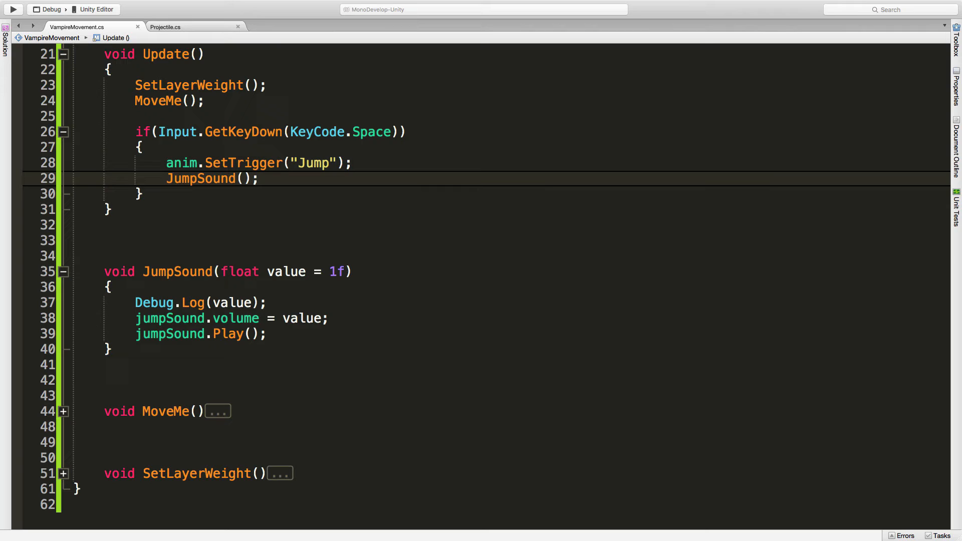
text(//)
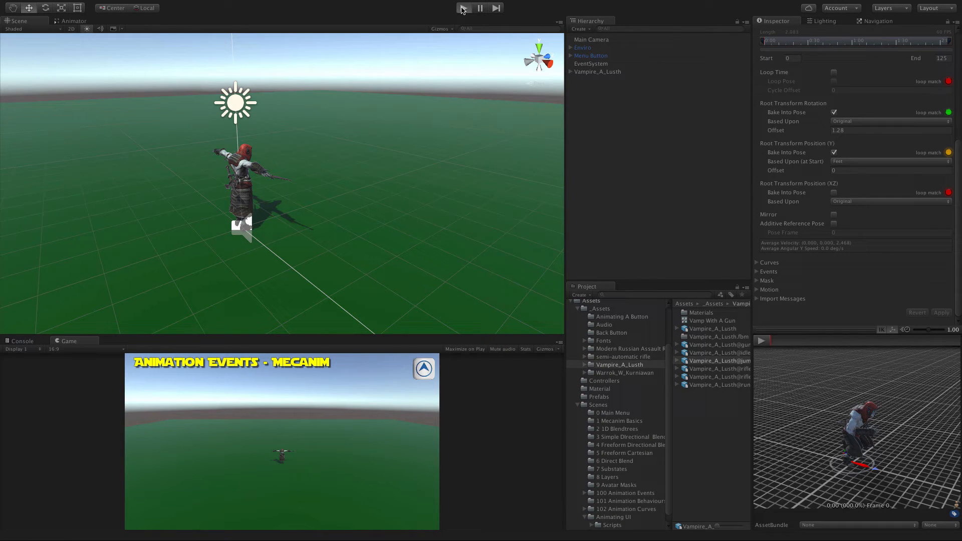
Step: Play-test jumping and check Vampire_A_Lush's Audio Source volume reads 0.5, then replay
click(463, 7)
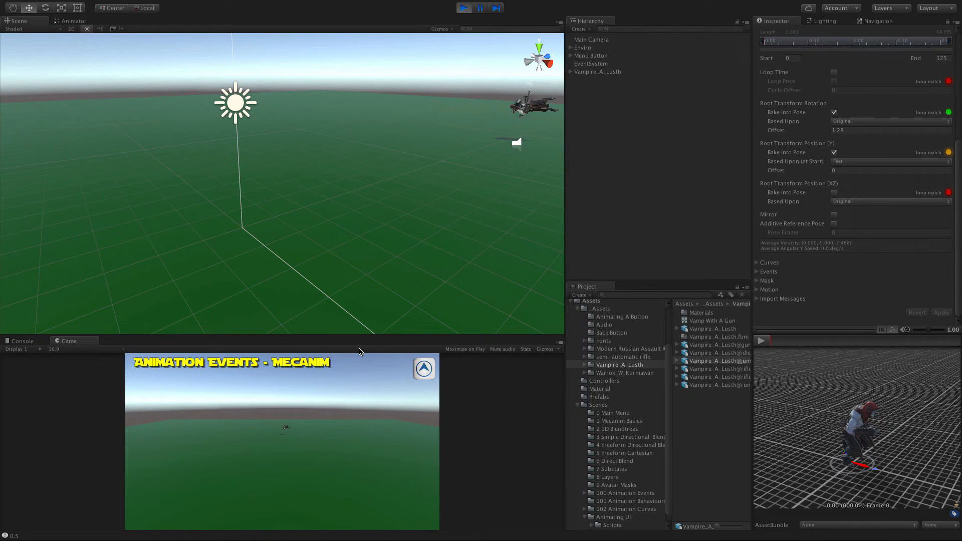
click(597, 71)
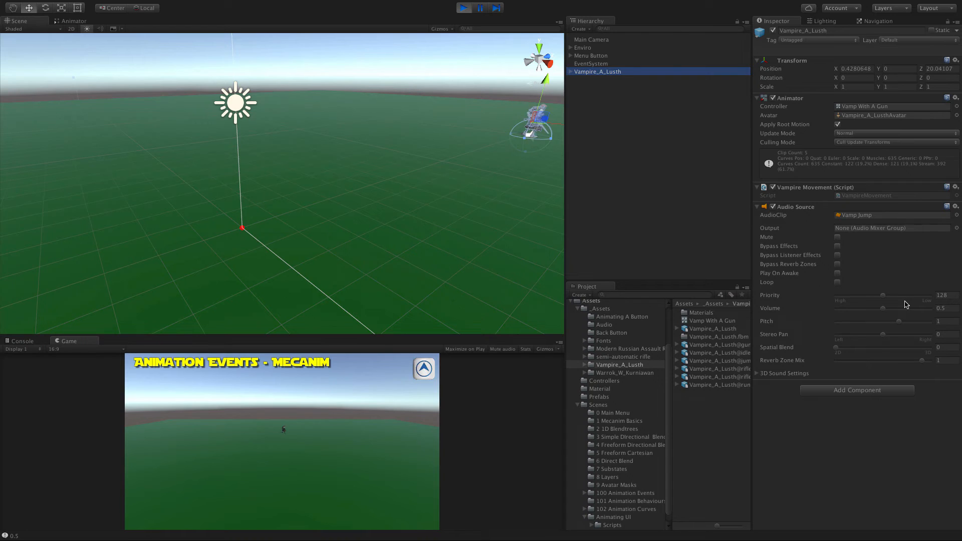
mouse_move(352, 485)
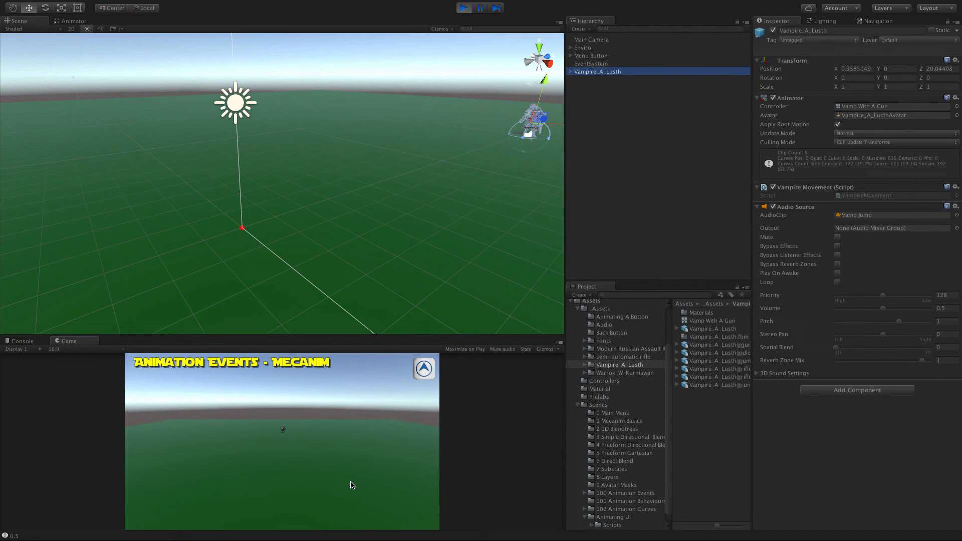
click(463, 7)
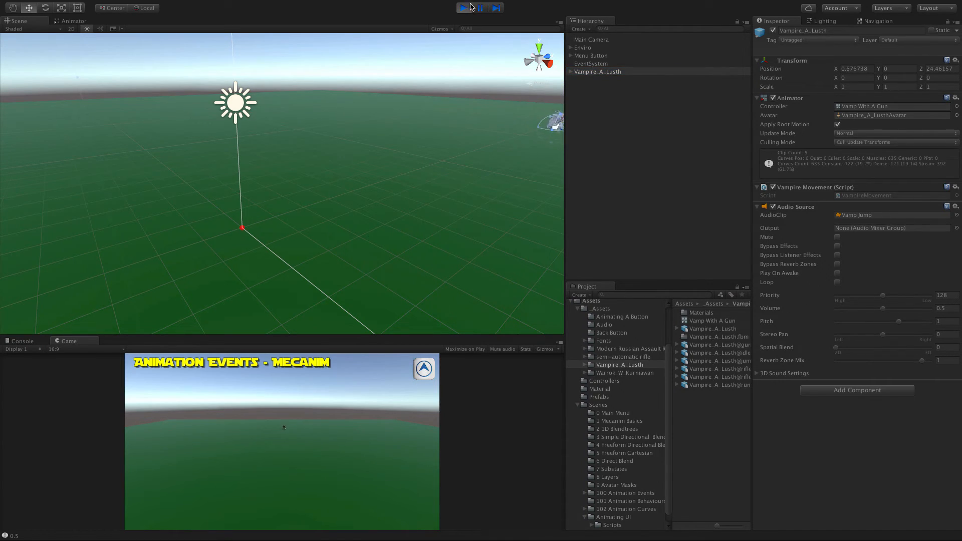
click(463, 7)
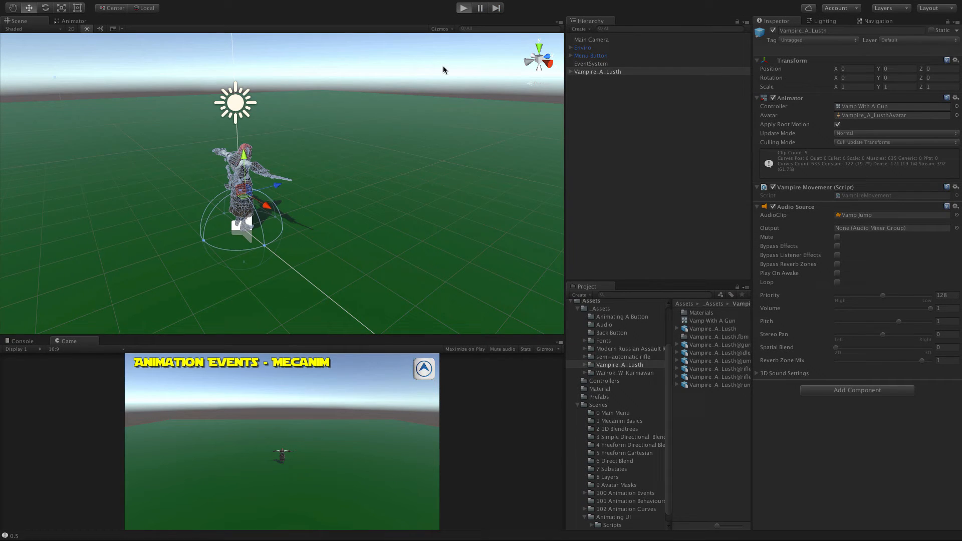
click(462, 7)
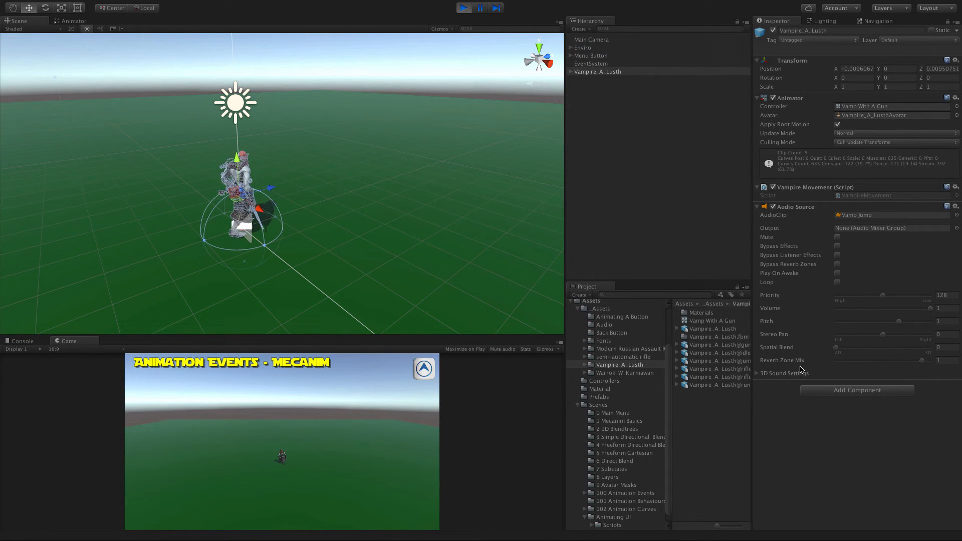